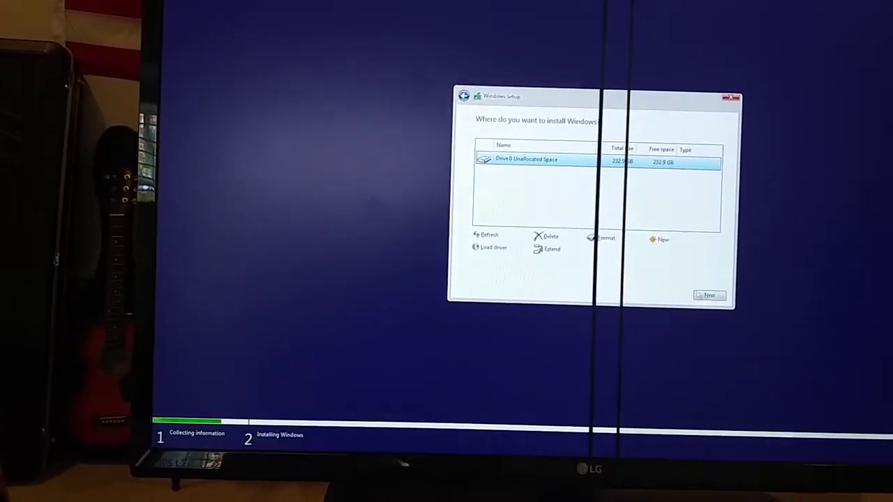
- Install Windows on Drive 0's unallocated space and let installation run to the region screen
{"action": "left_click", "coordinate": [709, 295]}
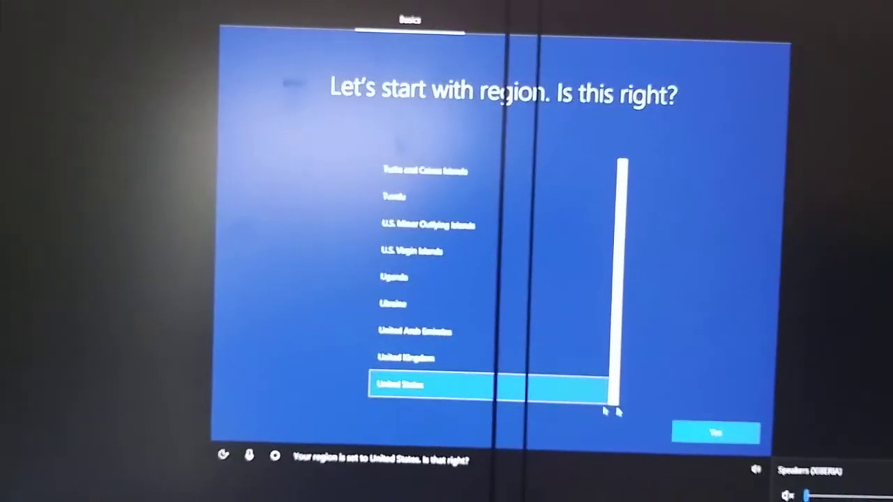
- Confirm United States region and US keyboard layout, declining a second layout
{"action": "left_click", "coordinate": [716, 433]}
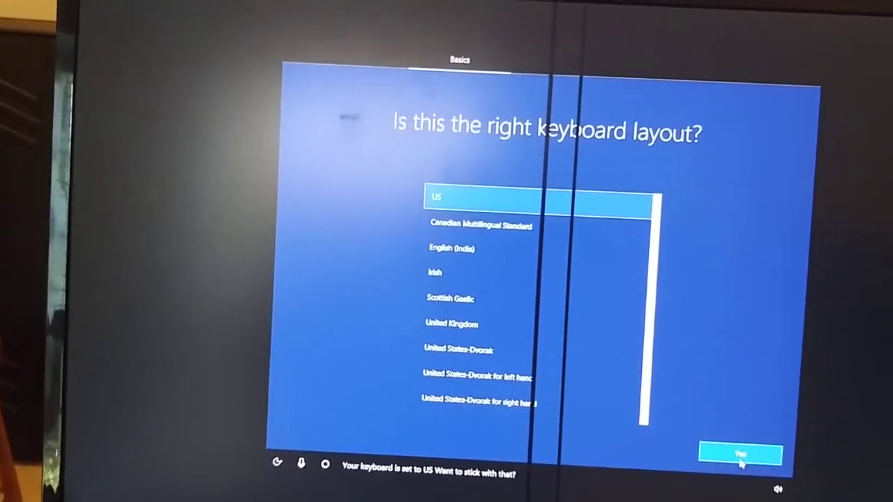
{"action": "left_click", "coordinate": [741, 454]}
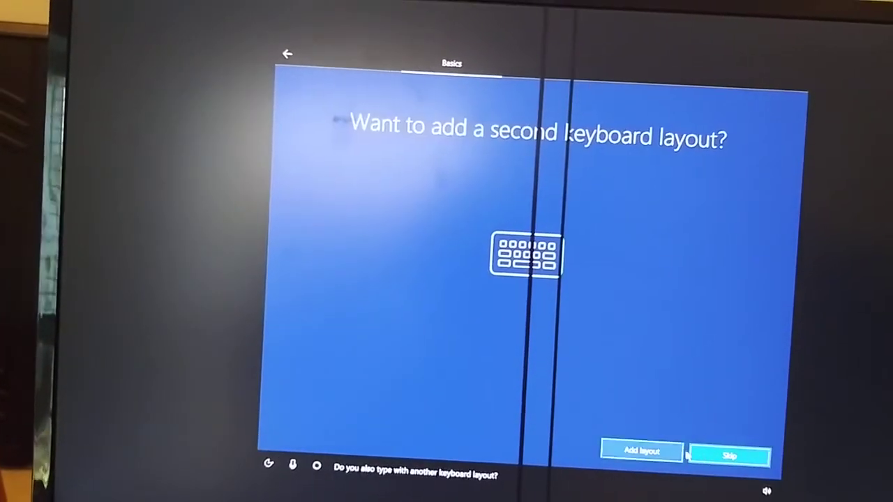
{"action": "left_click", "coordinate": [730, 456]}
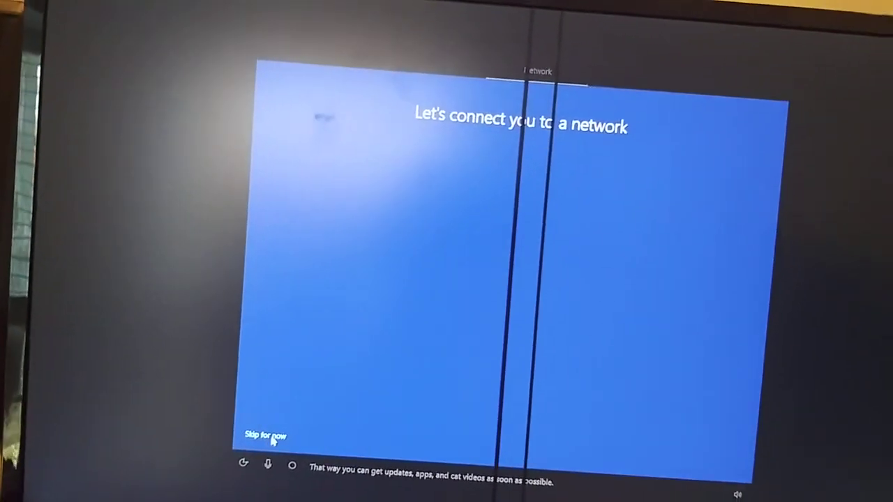
- Skip network connection, then enter the account name and a password to continue
{"action": "left_click", "coordinate": [264, 435]}
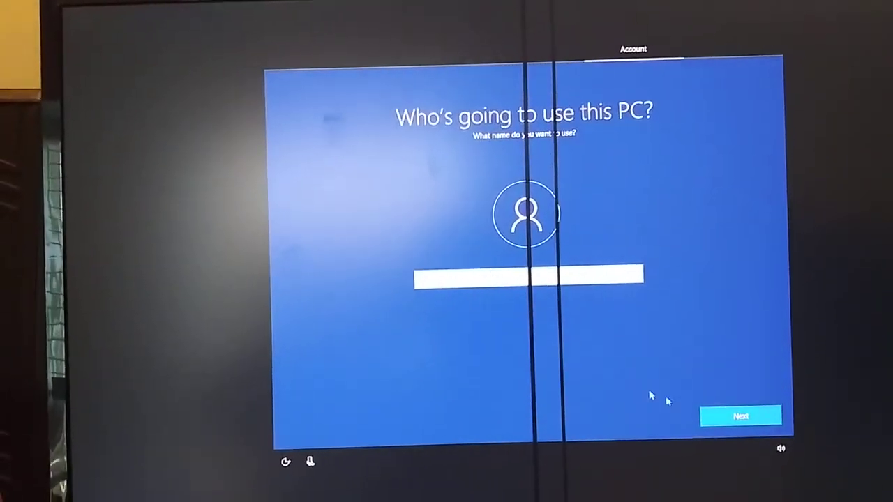
{"action": "left_click", "coordinate": [741, 415]}
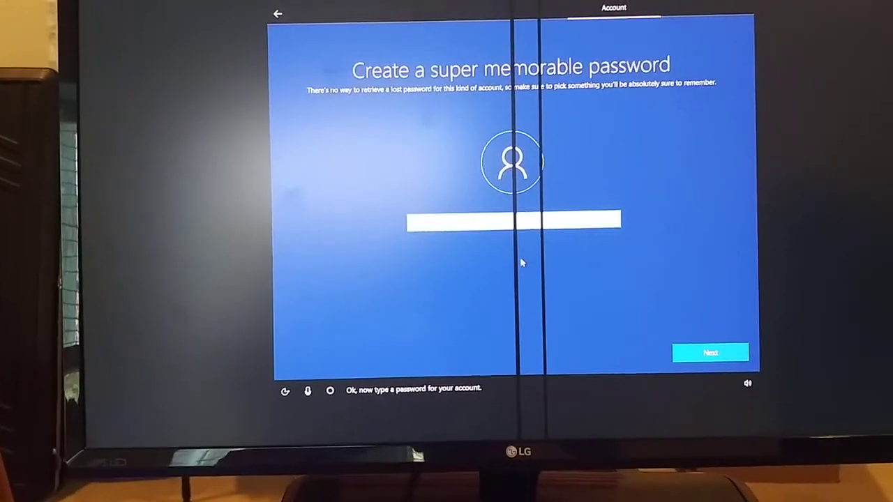
{"action": "left_click", "coordinate": [710, 352]}
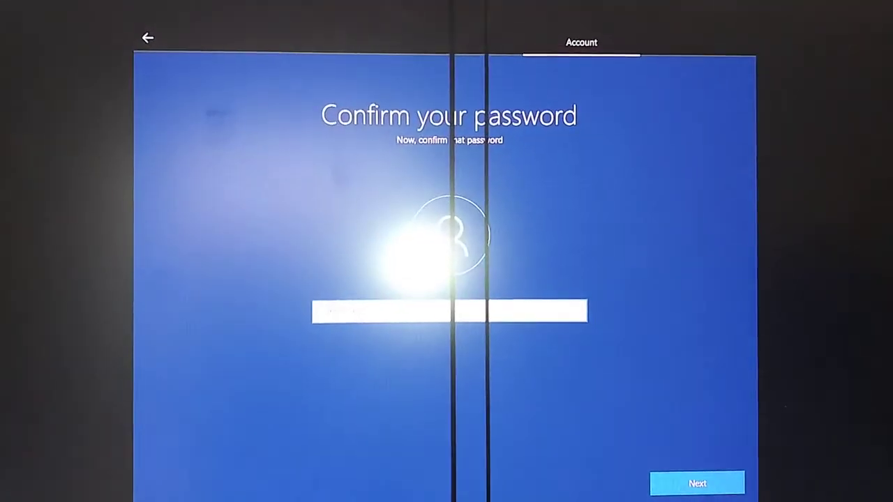